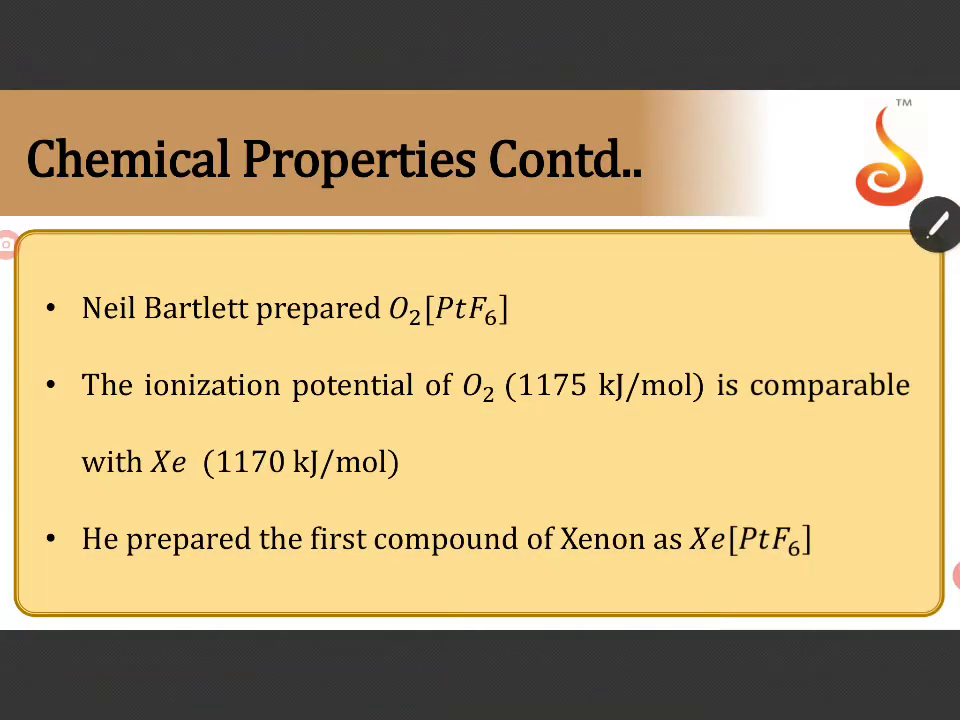
Bring up the floating dipole note, then start a fresh full-screen blank note page.
left_click(959, 224)
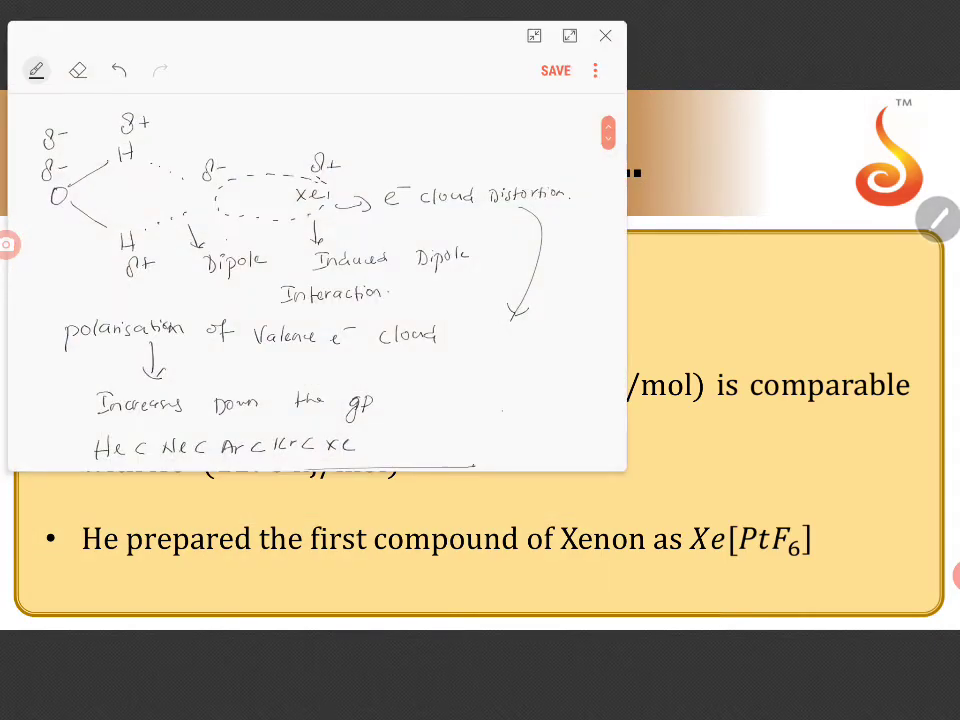
left_click(568, 36)
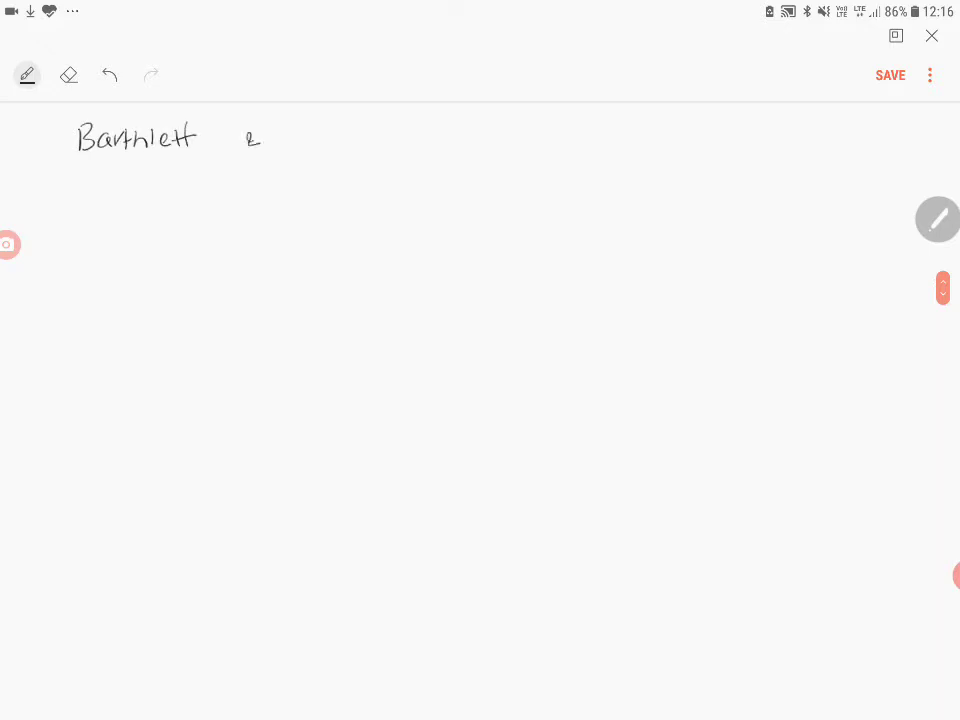
Handwrite 'Bartlett & Lohman' and '1962', each underlined with an arrow, and begin 'PtF6' below.
left_click_drag(300, 140, 400, 140)
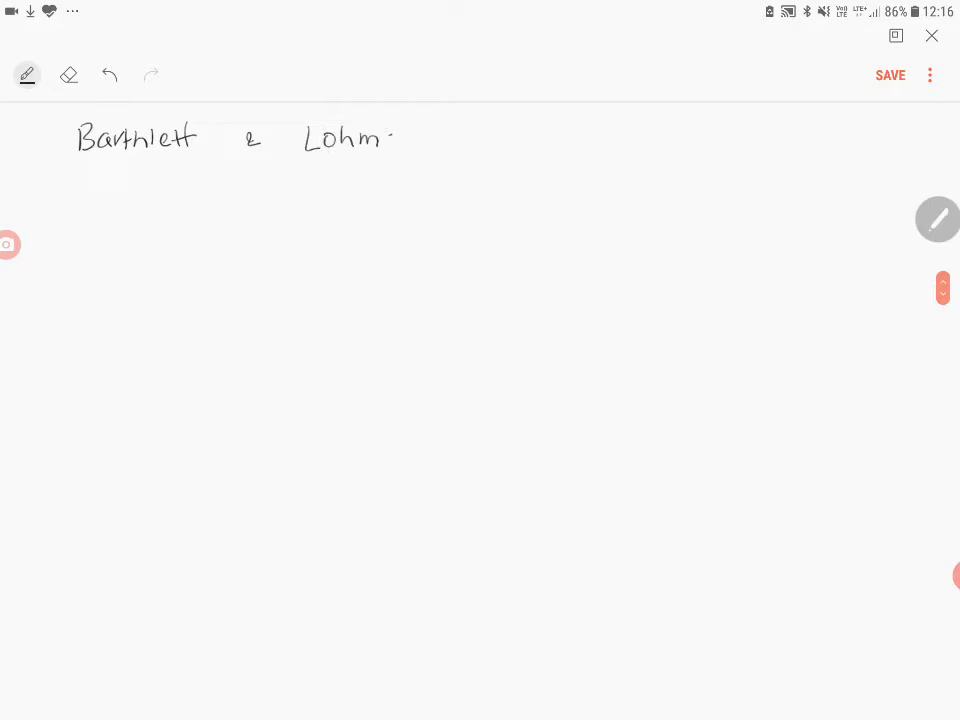
left_click_drag(80, 170, 480, 160)
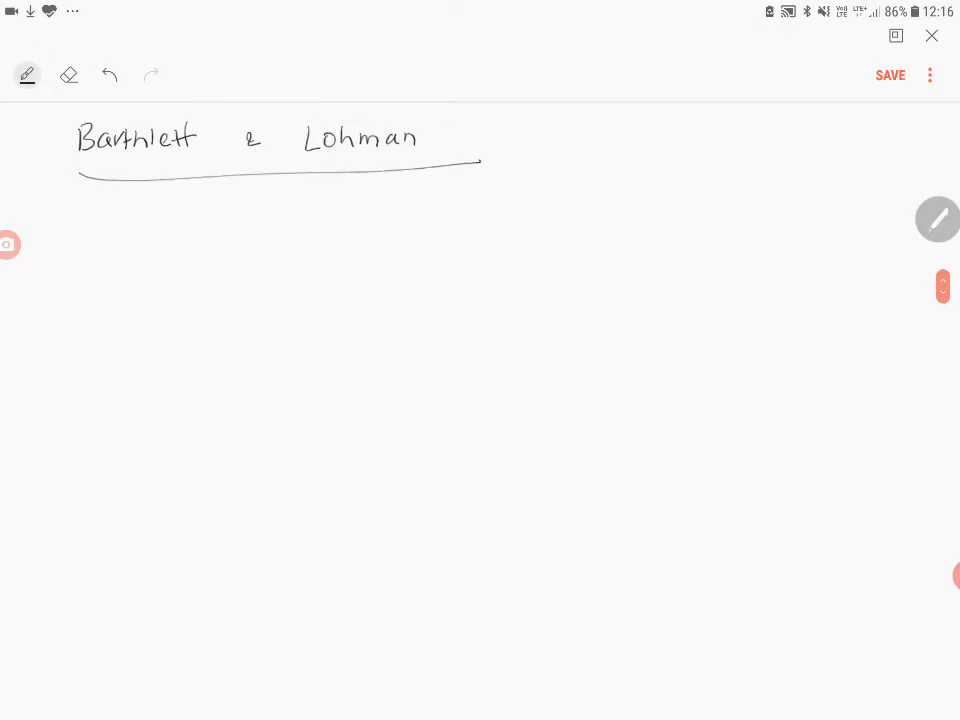
left_click_drag(548, 150, 604, 160)
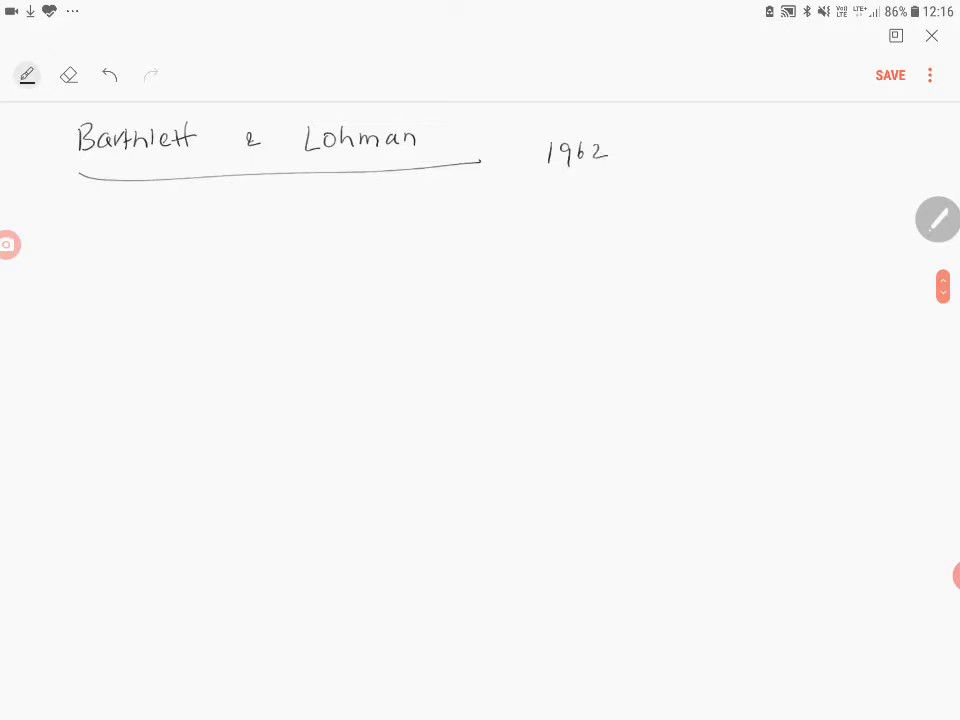
left_click_drag(540, 178, 624, 170)
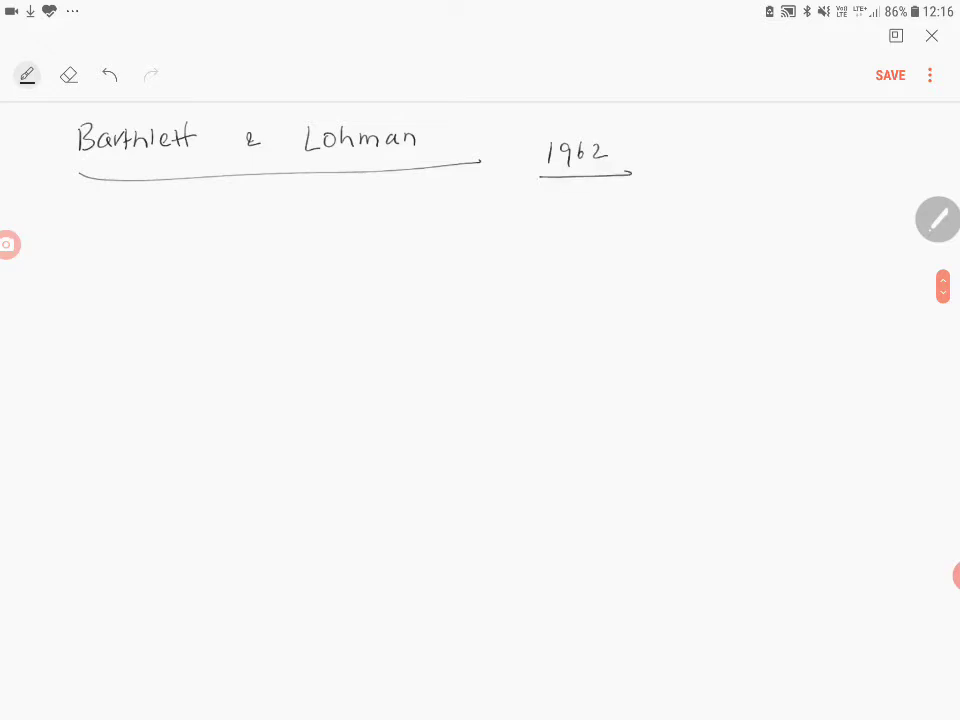
left_click_drag(104, 250, 176, 256)
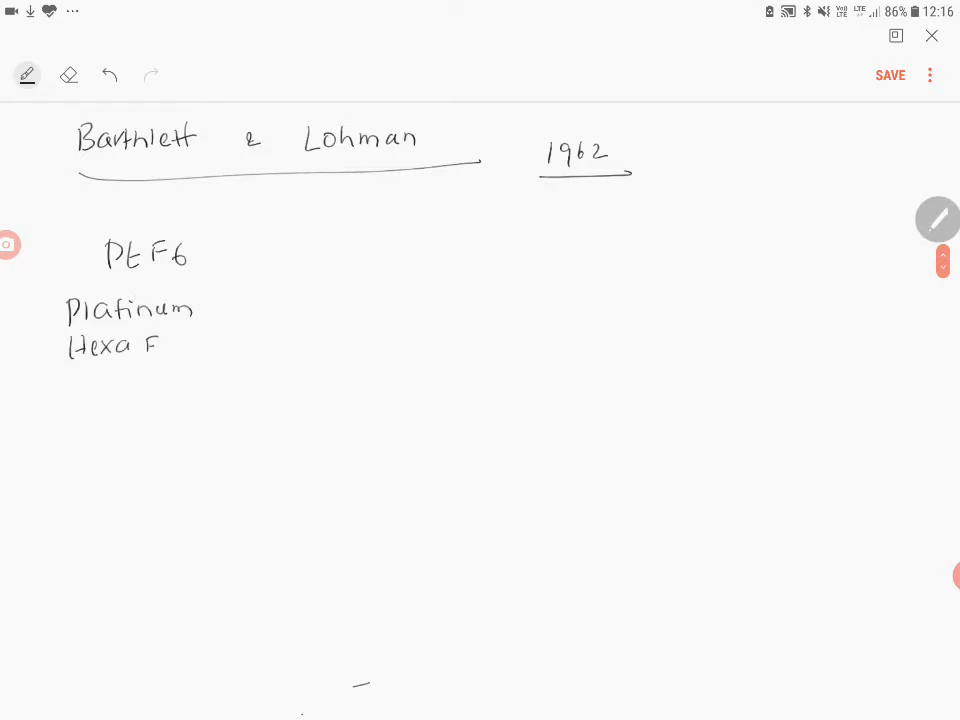
Write 'Platinum Hexa Fluoride' and 'Highly oxidising compound' beneath PtF6.
left_click_drag(150, 344, 224, 344)
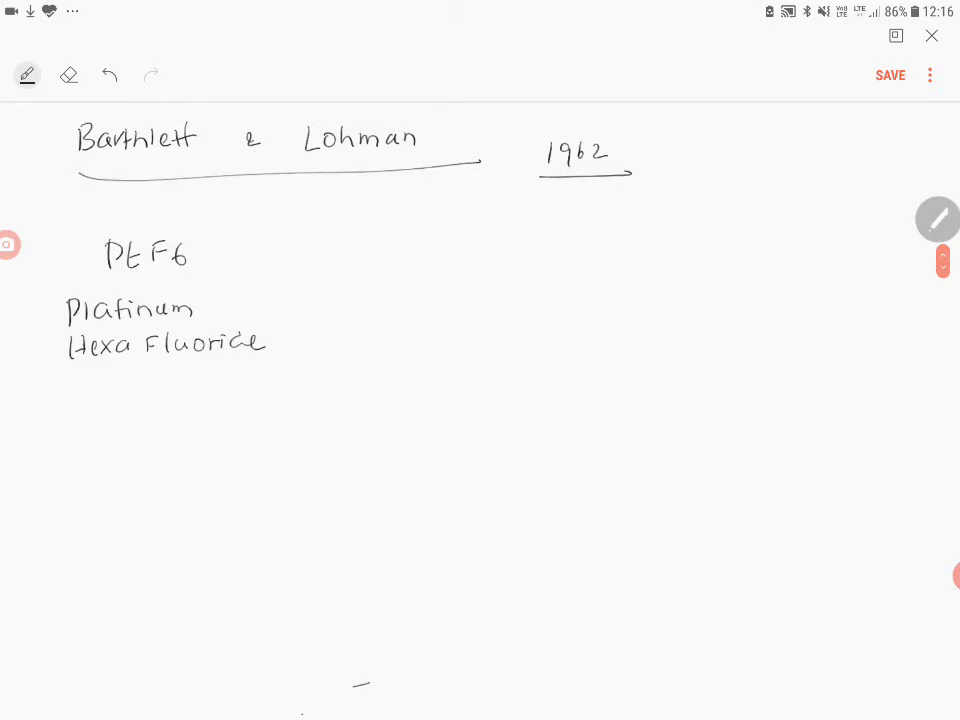
left_click_drag(70, 384, 90, 400)
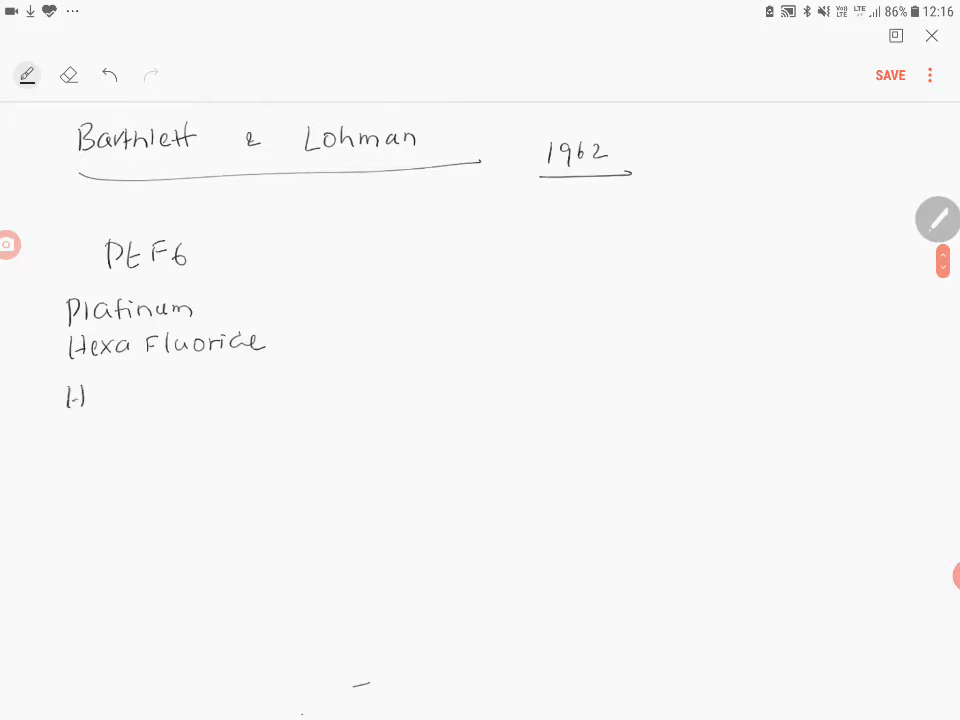
type("Highly")
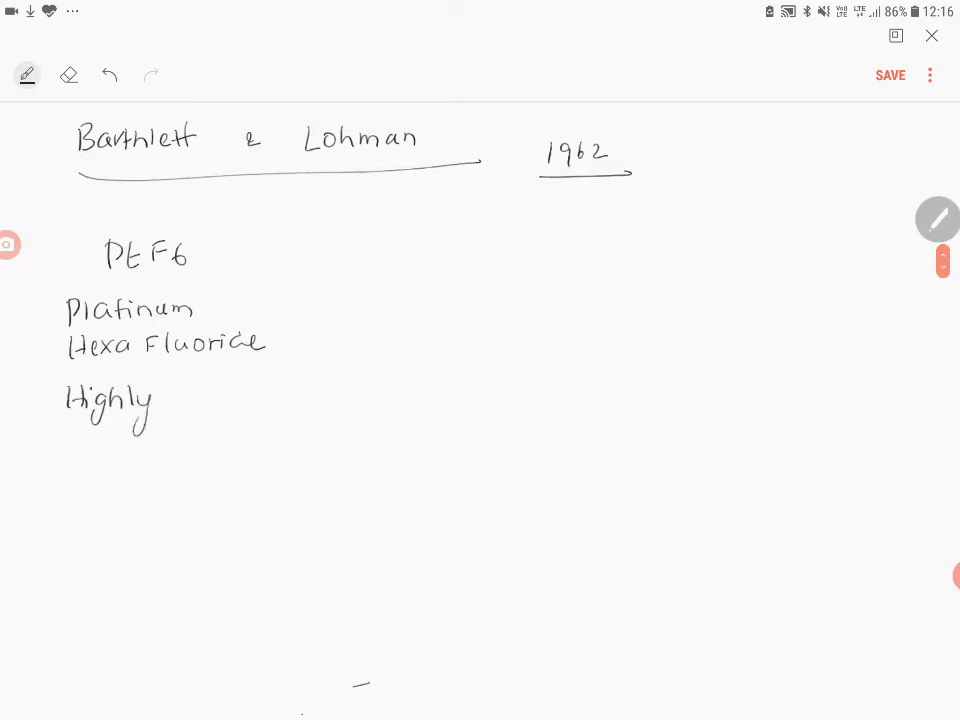
left_click_drag(180, 384, 240, 400)
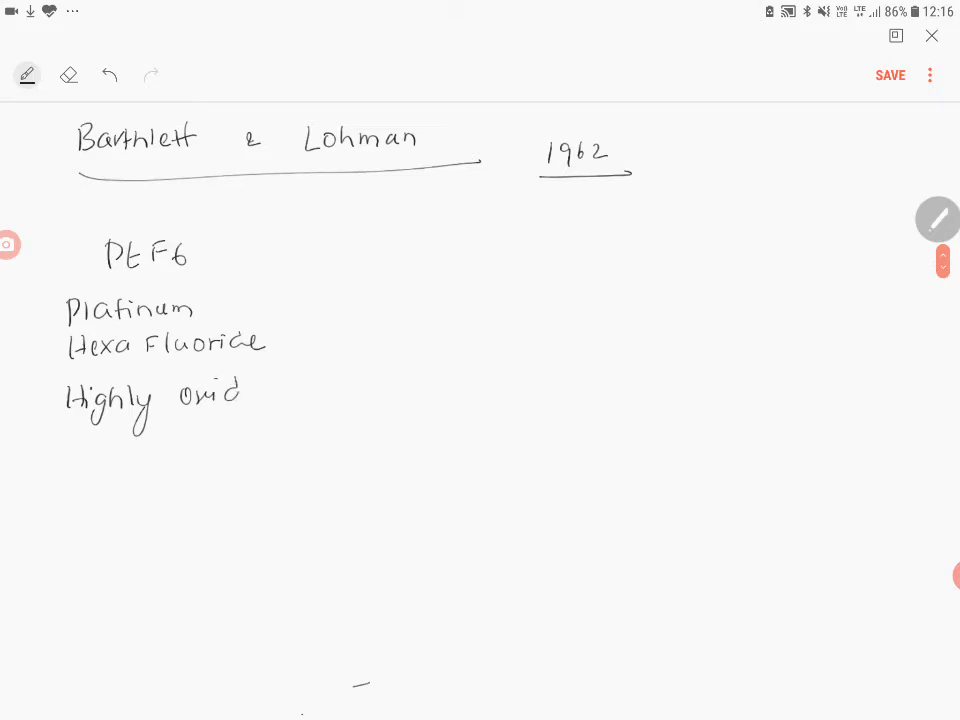
left_click_drag(240, 390, 304, 396)
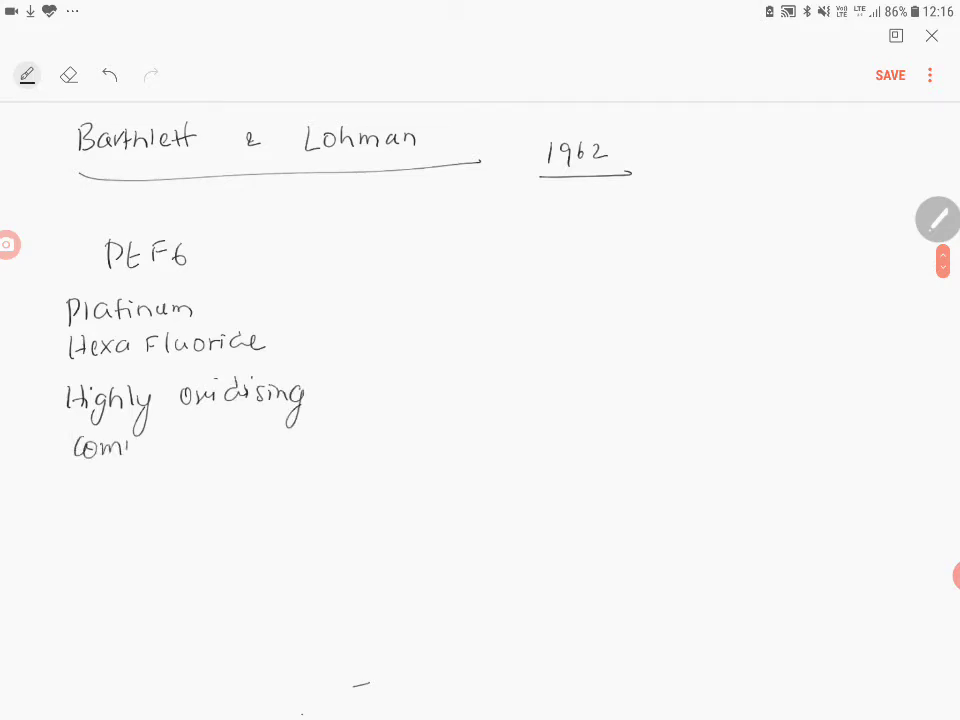
type("compound")
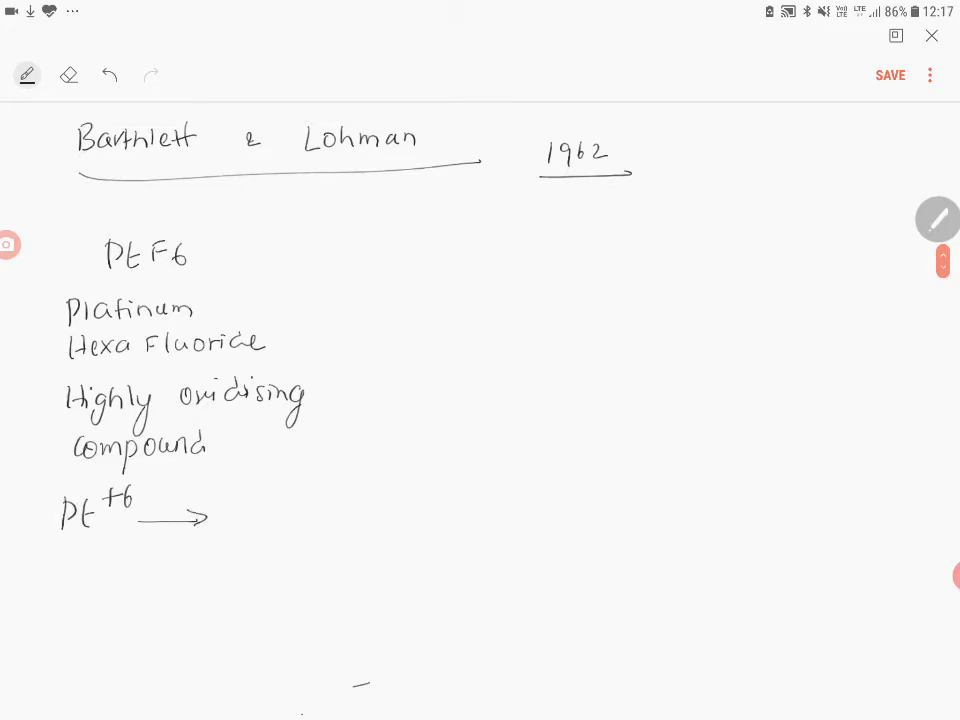
Add 'Pt+6 → Highest Ox. state' marking platinum's top oxidation state.
type("High")
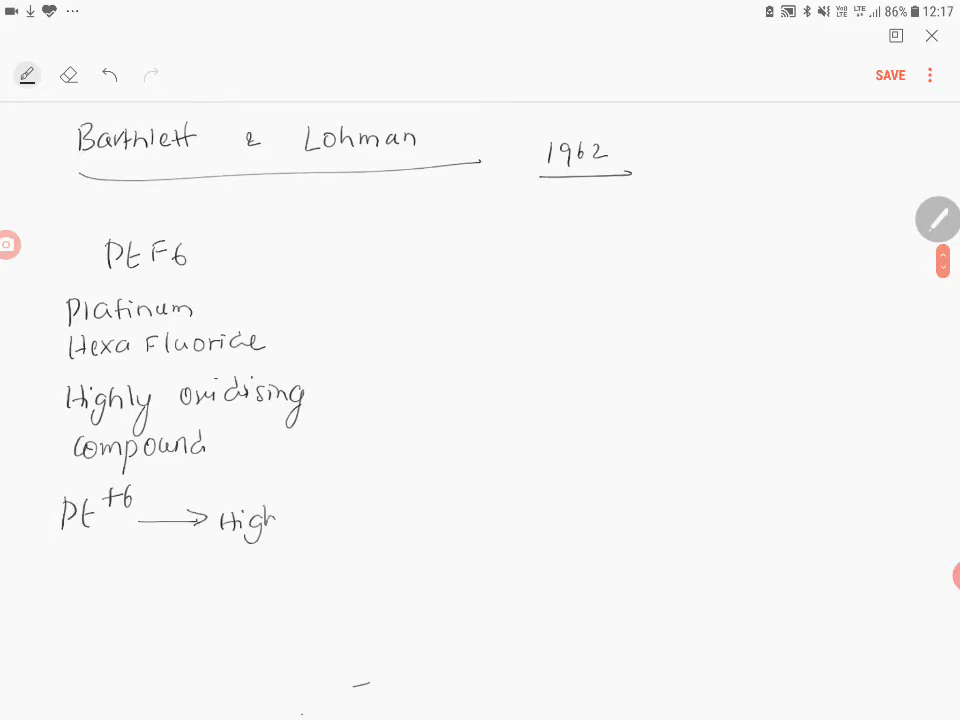
type("est")
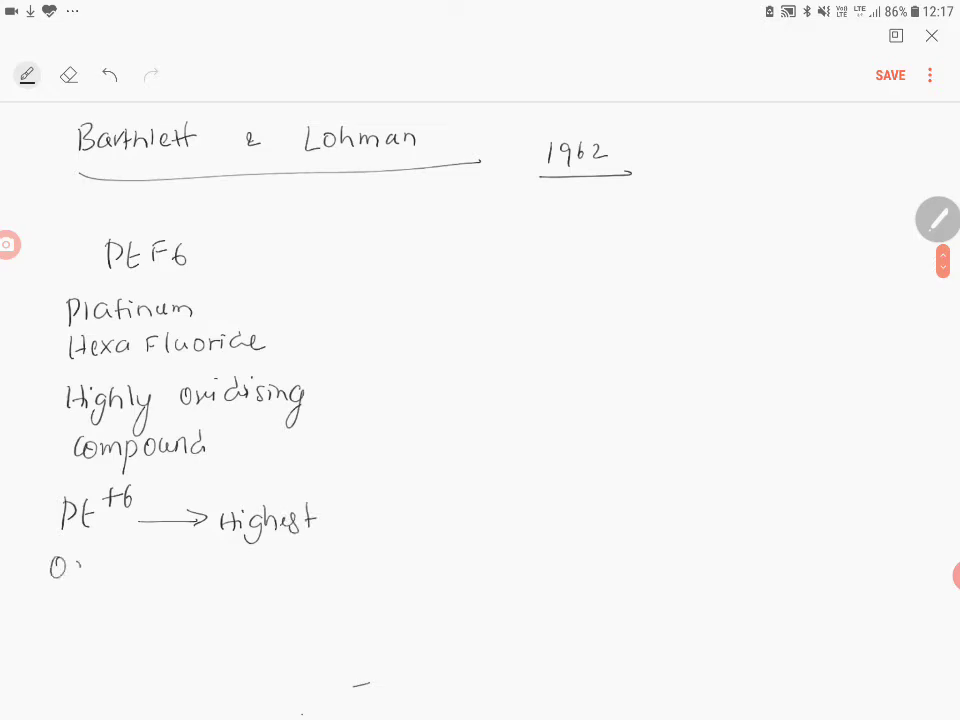
type("Ox: state")
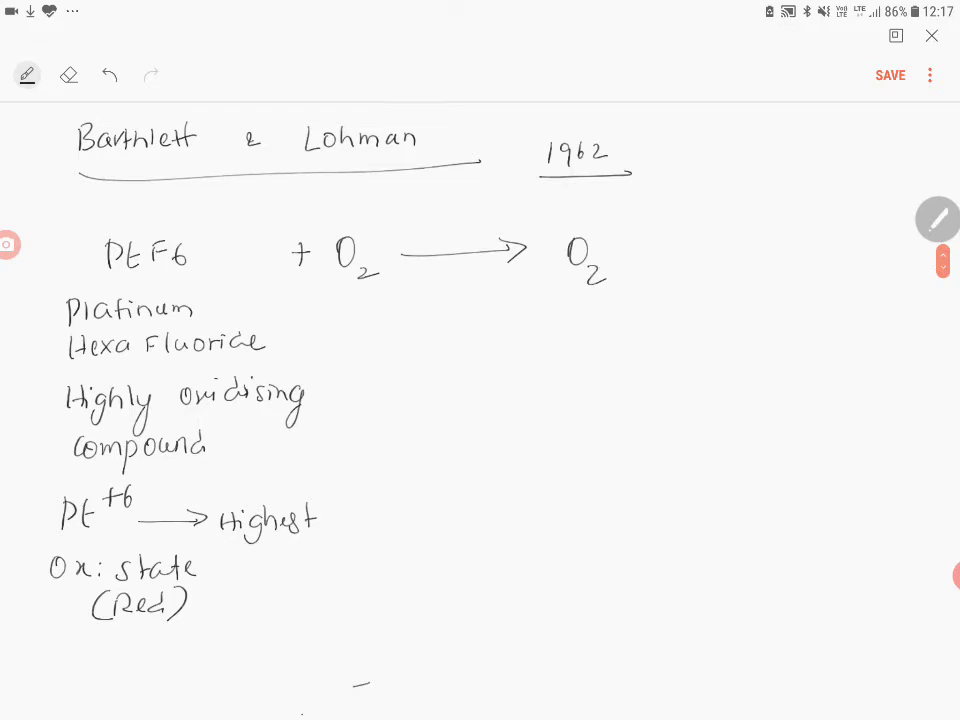
Write PtF6 + O2 → O2⁺[PtF6]⁻, labelled a salt with C+ and A− and 'RED COLOURED'.
left_click_drag(630, 260, 680, 250)
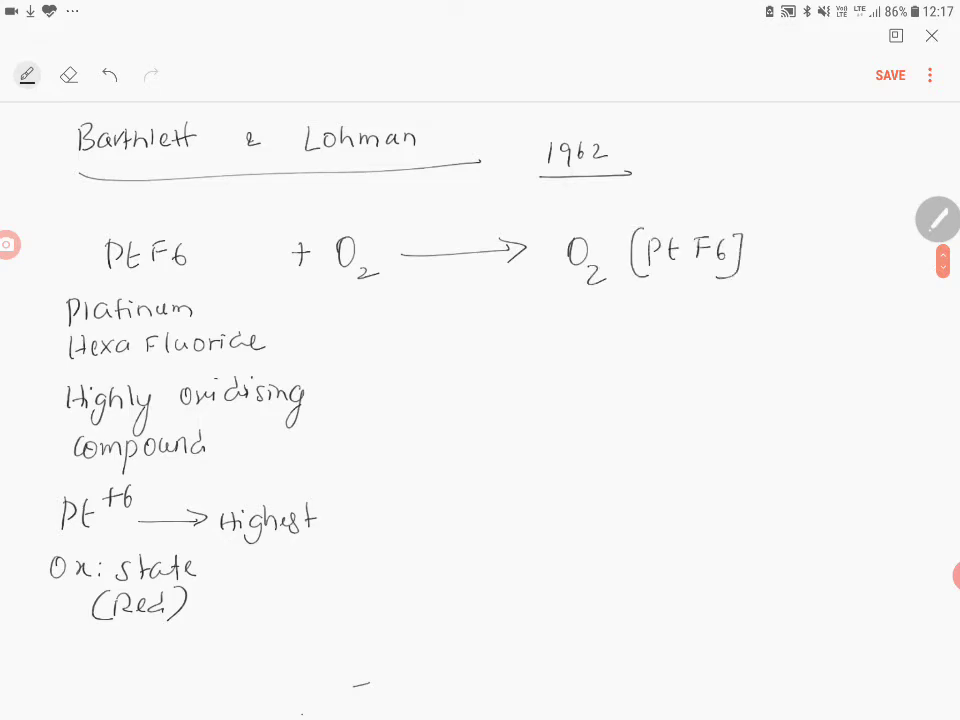
left_click_drag(756, 240, 776, 228)
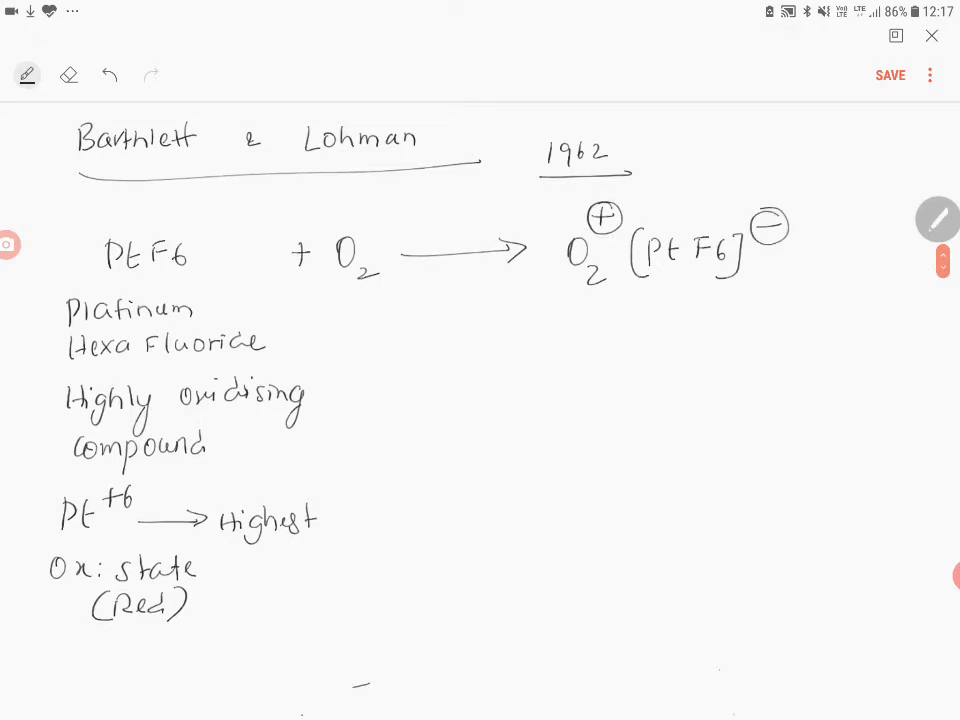
left_click_drag(556, 300, 744, 290)
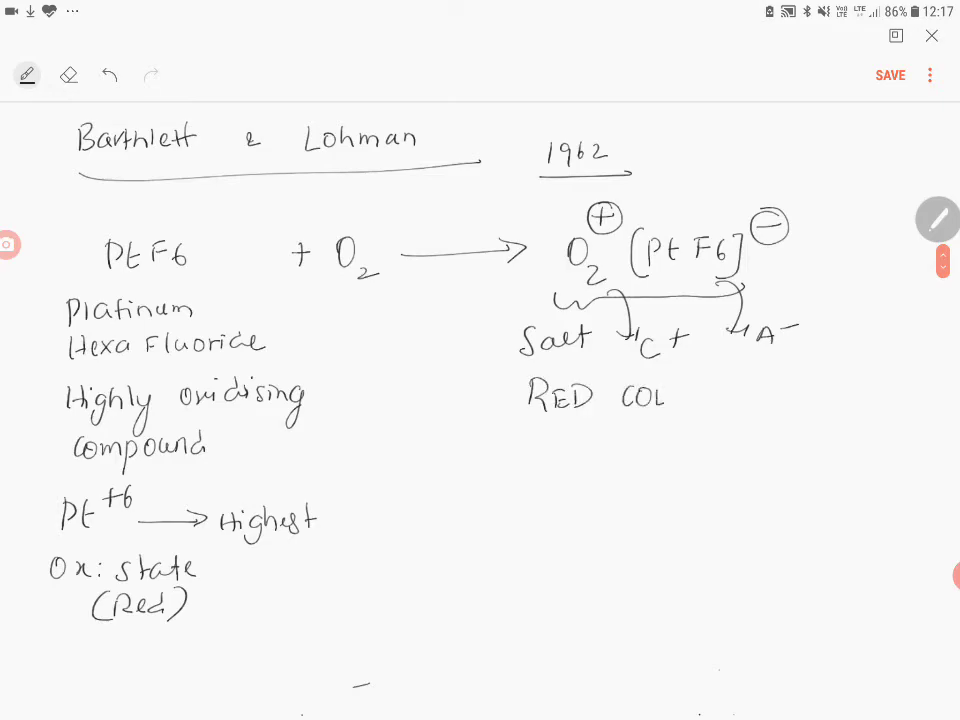
type("OURI")
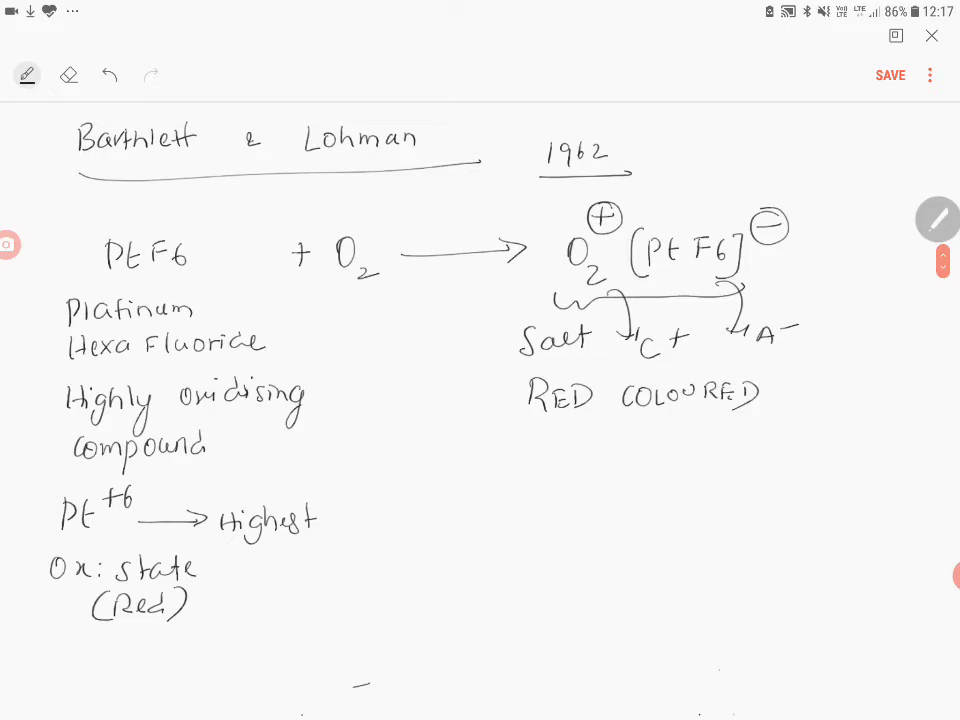
left_click_drag(410, 456, 444, 480)
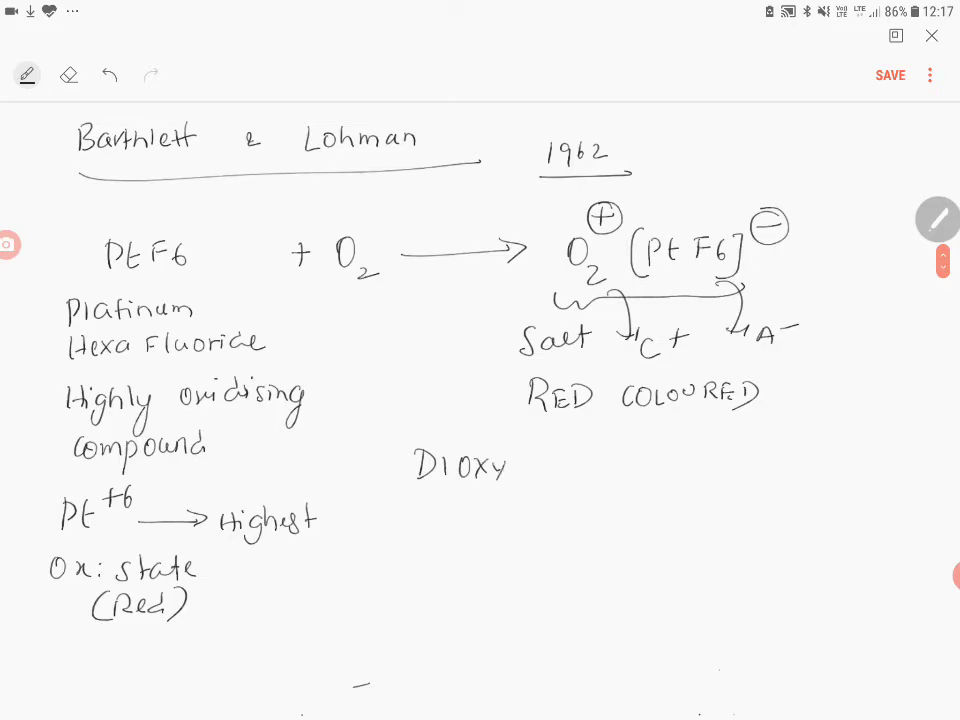
Name the product 'DIOXYGENYL HEXAFLORIDO PLATINATE' in capitals and add '(V)' after it.
type("GE")
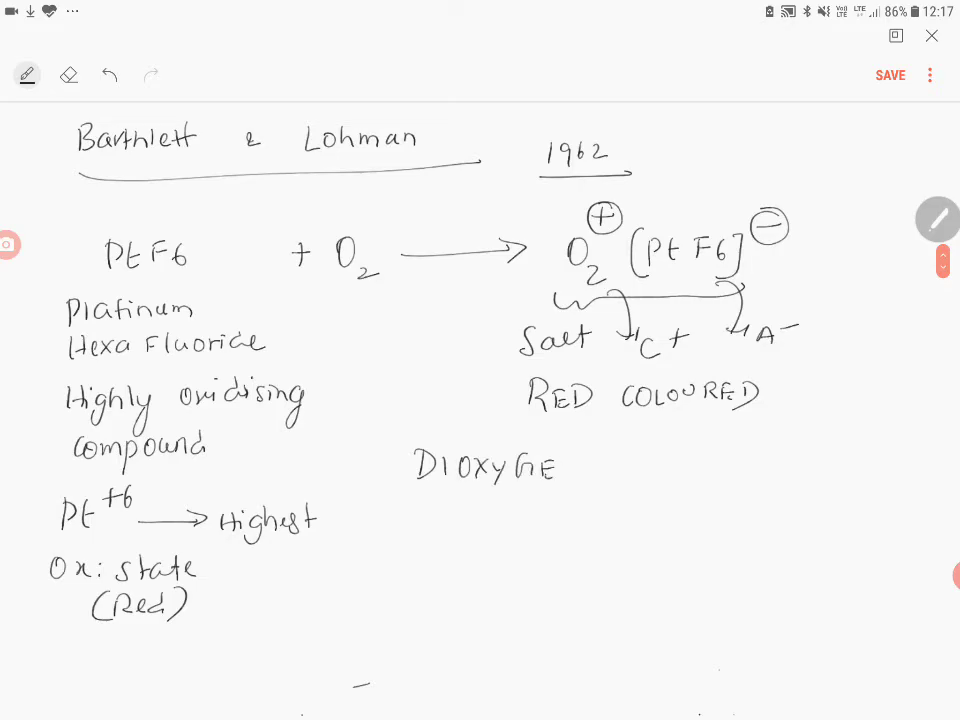
type("NYL")
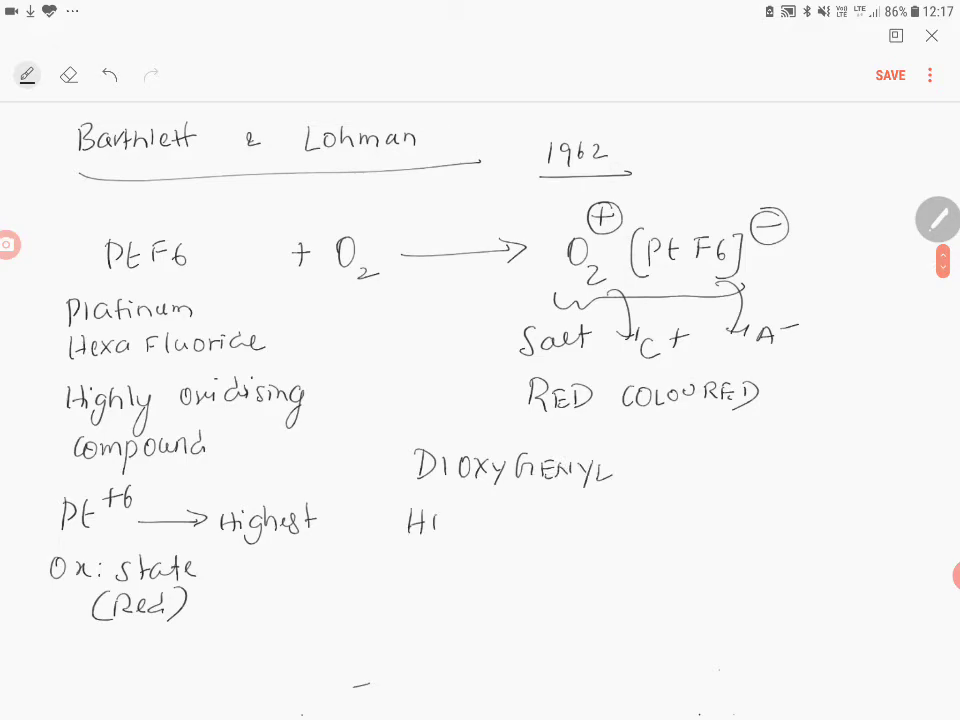
type("HEXA")
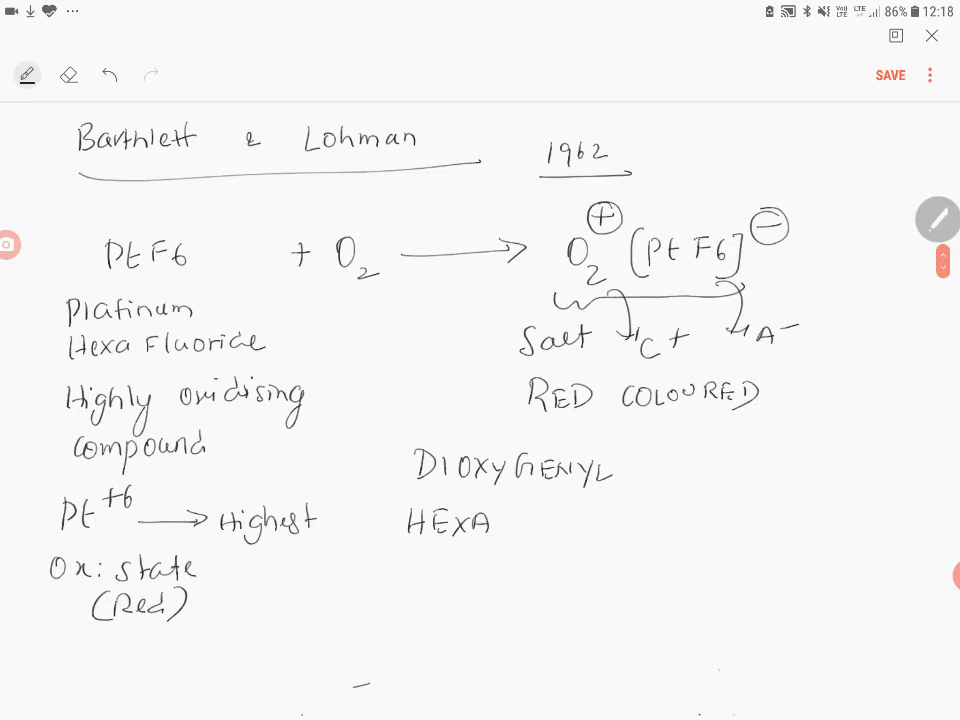
type("F")
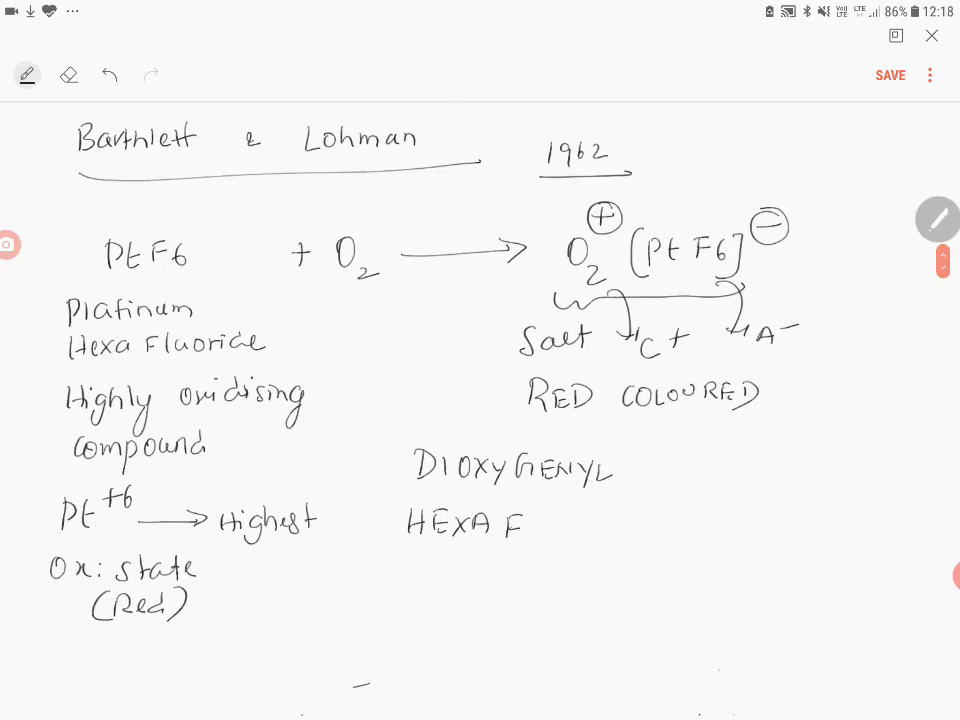
type("LOI")
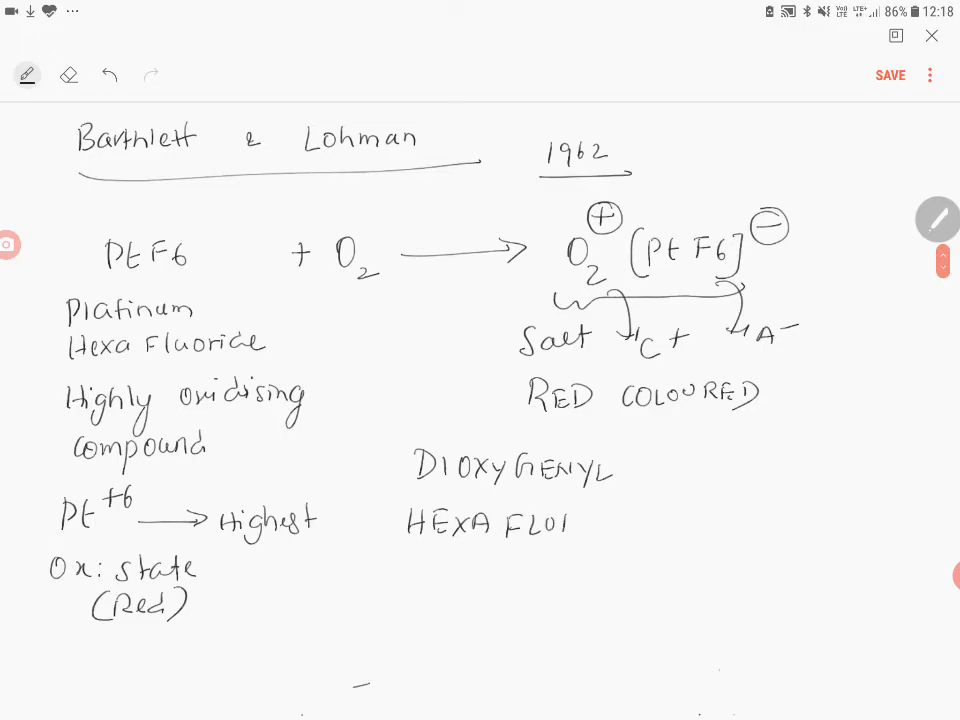
type("RIDO")
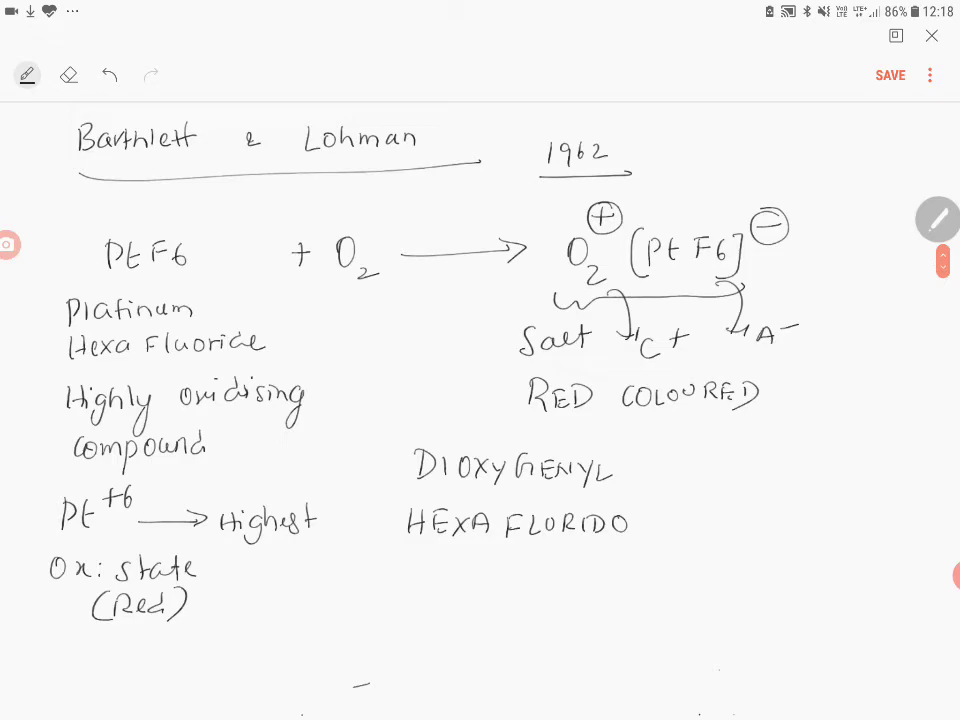
type("PLATINATE")
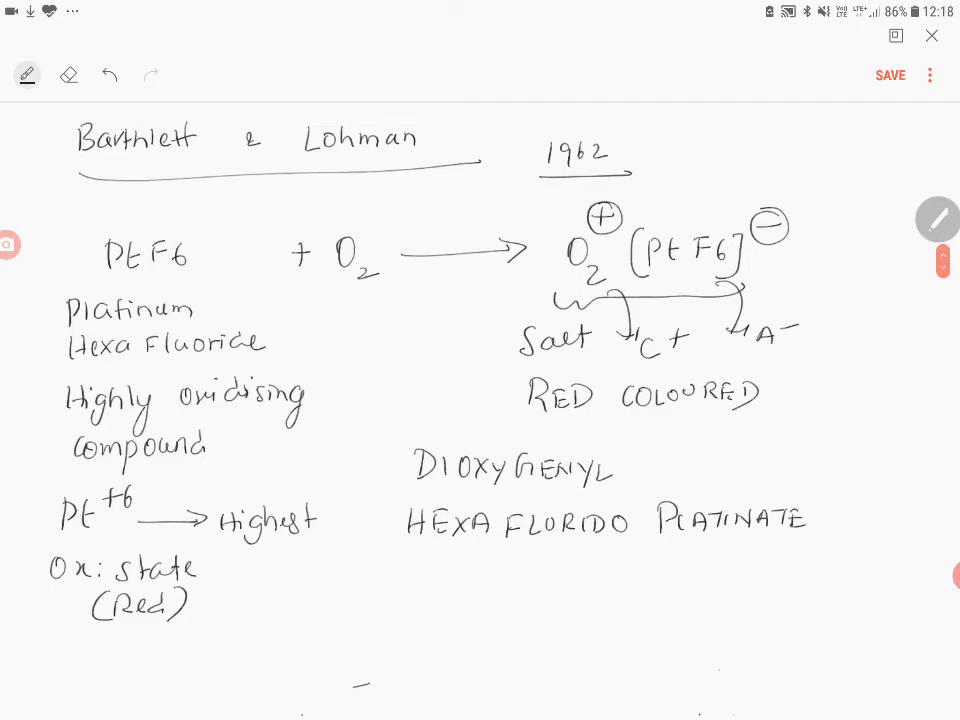
left_click_drag(836, 520, 870, 524)
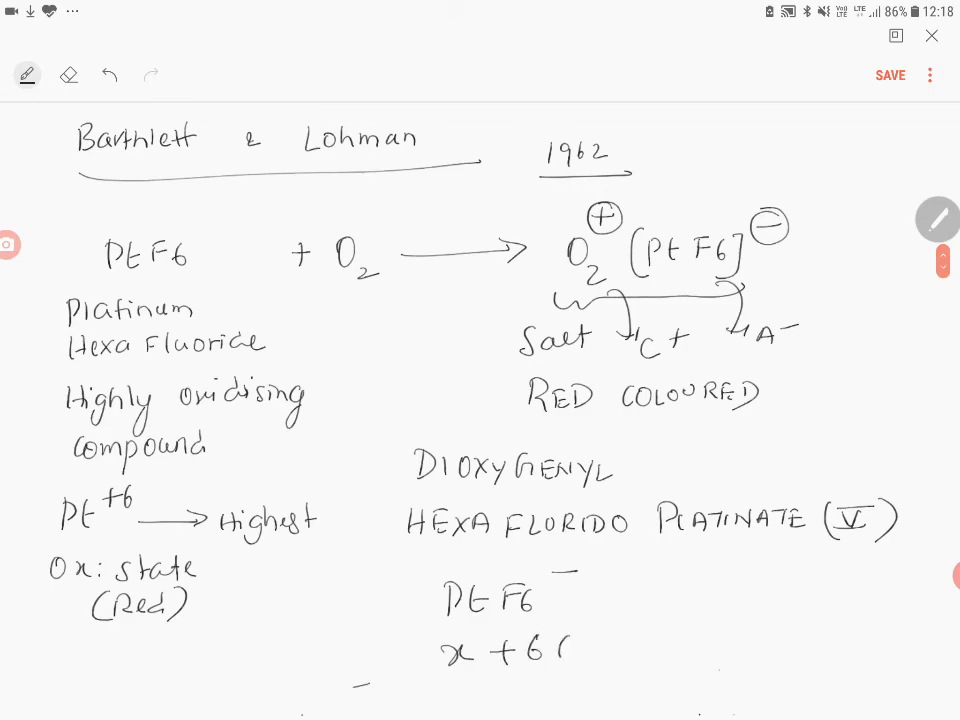
Complete the oxidation-state equation x + 6(−1) = −1 for PtF6⁻.
type("(-1) = -1")
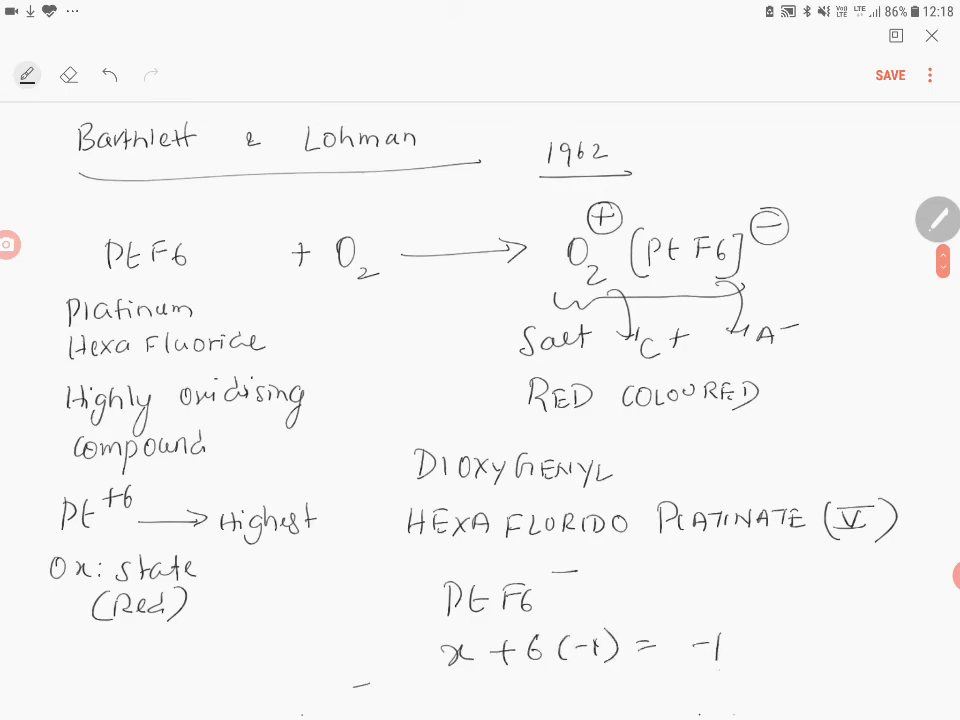